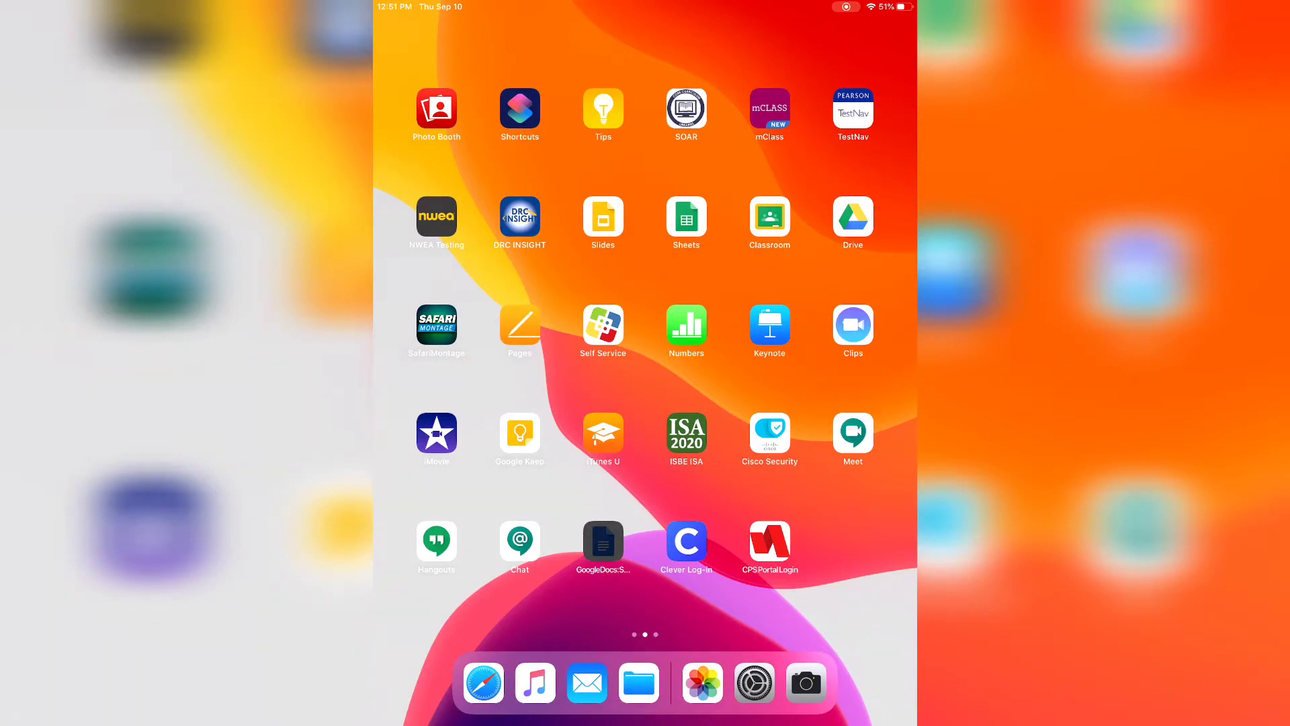
Sign in to the CPS Portal so the RapidIdentity apps dashboard appears
scroll("left", 3)
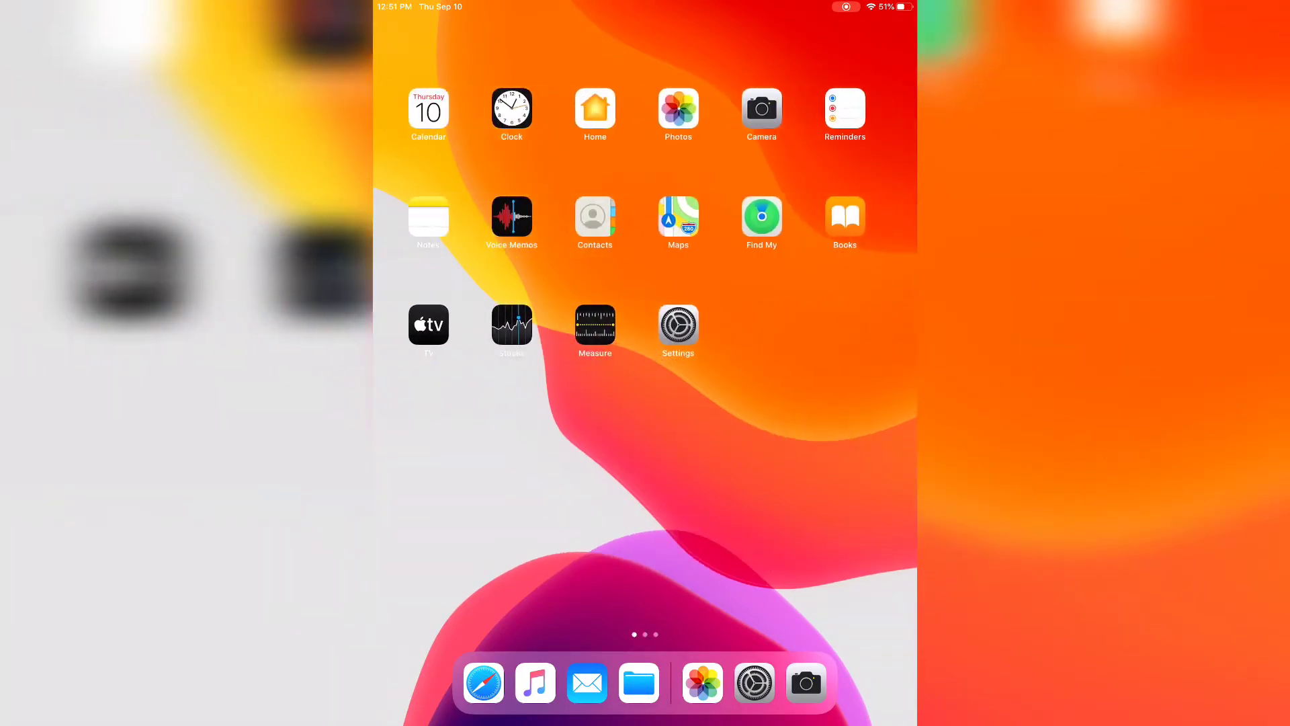
scroll("left", 3)
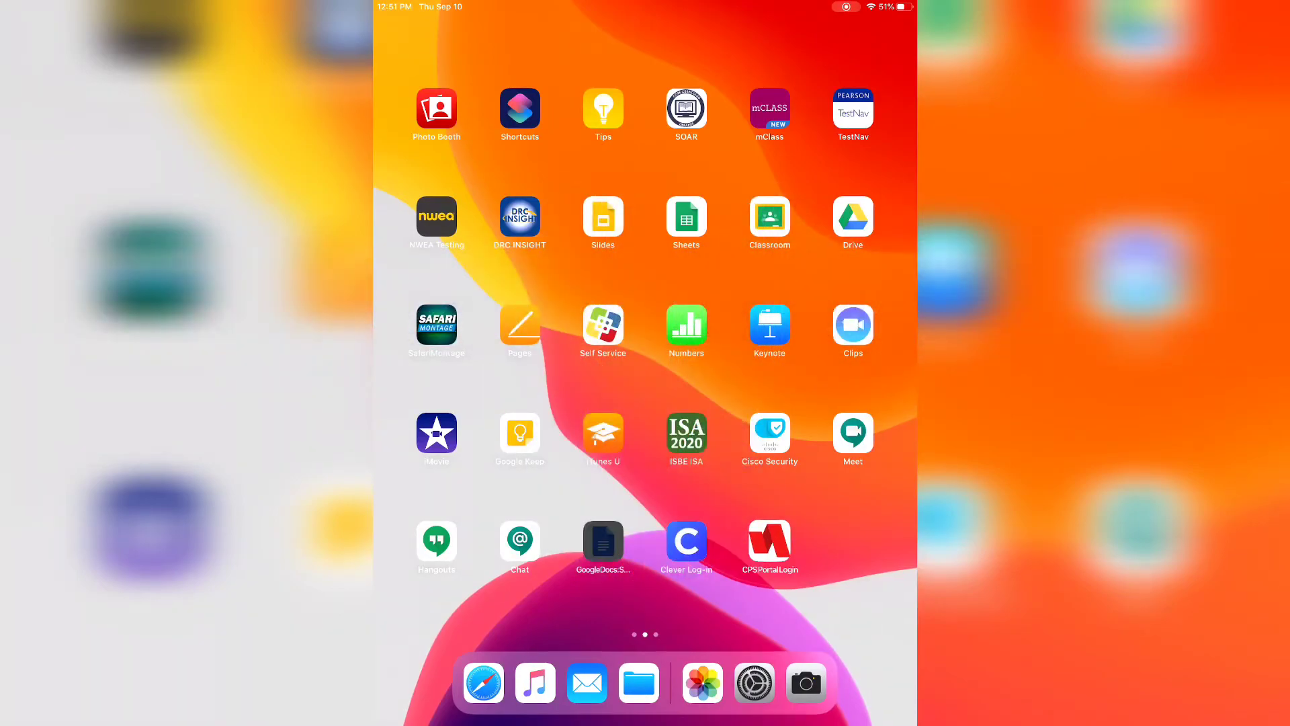
left_click(767, 542)
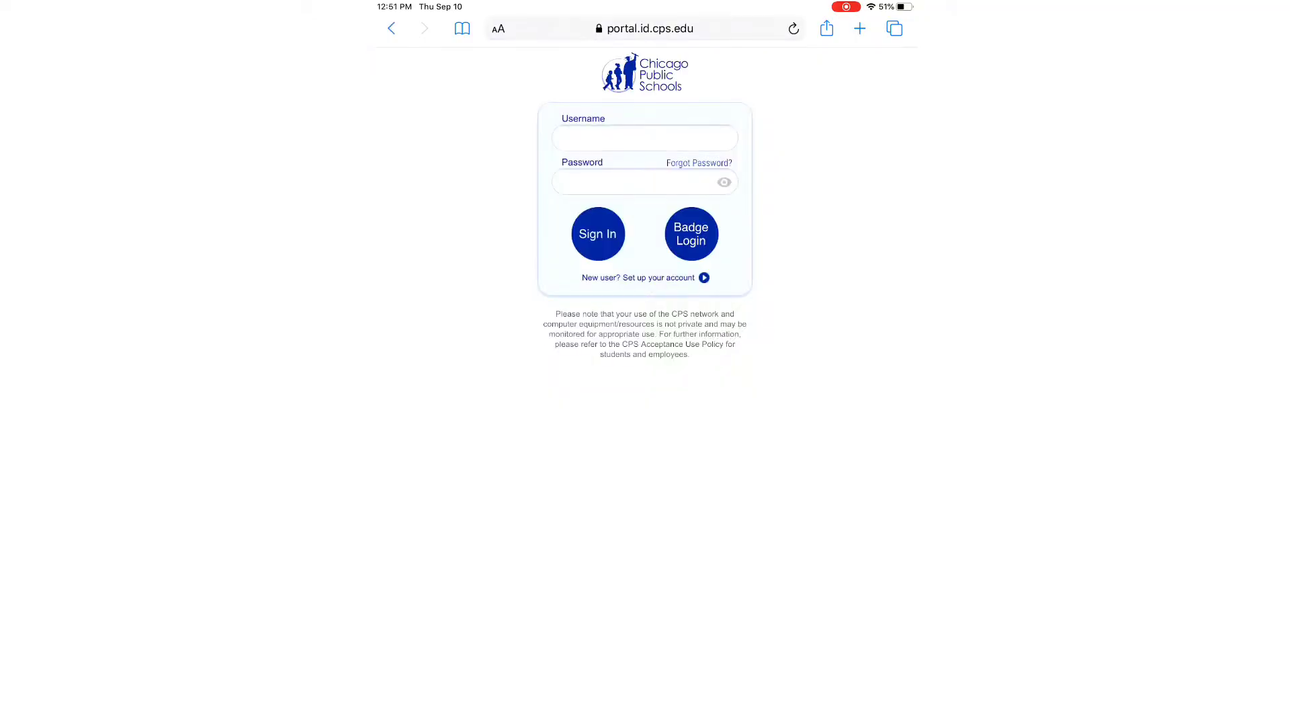
left_click(645, 137)
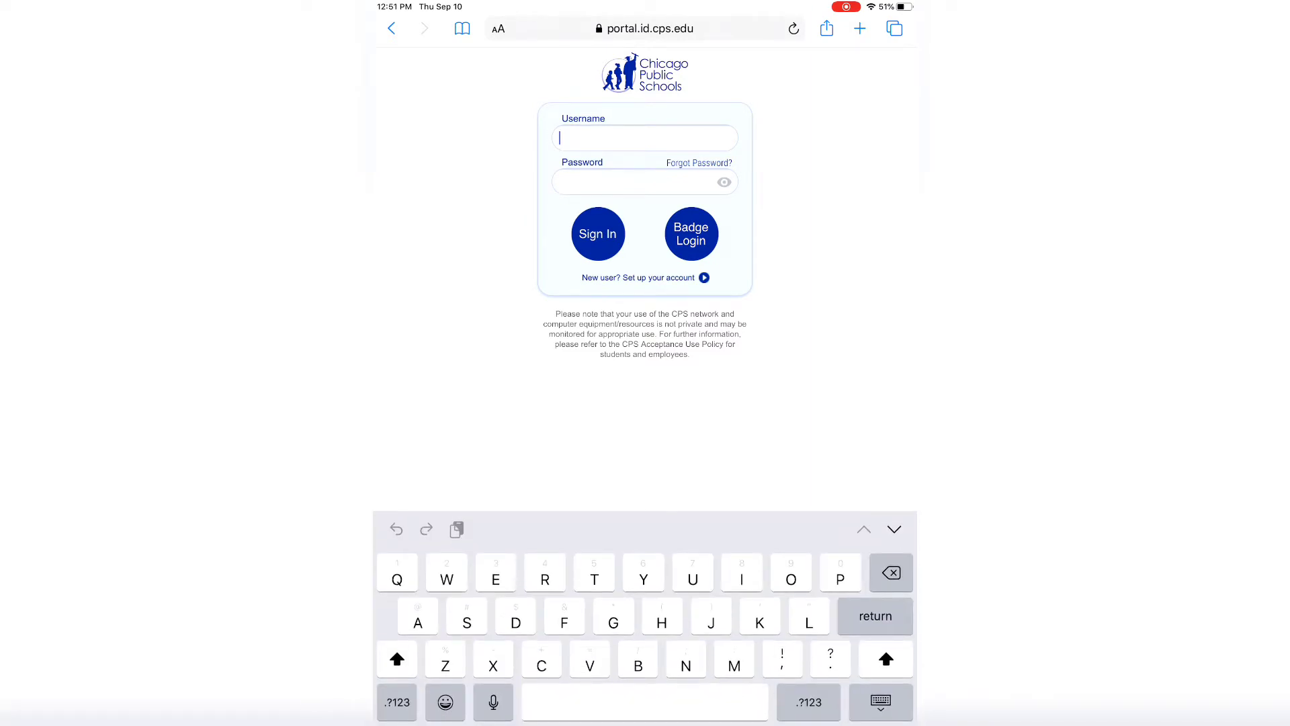
left_click(792, 28)
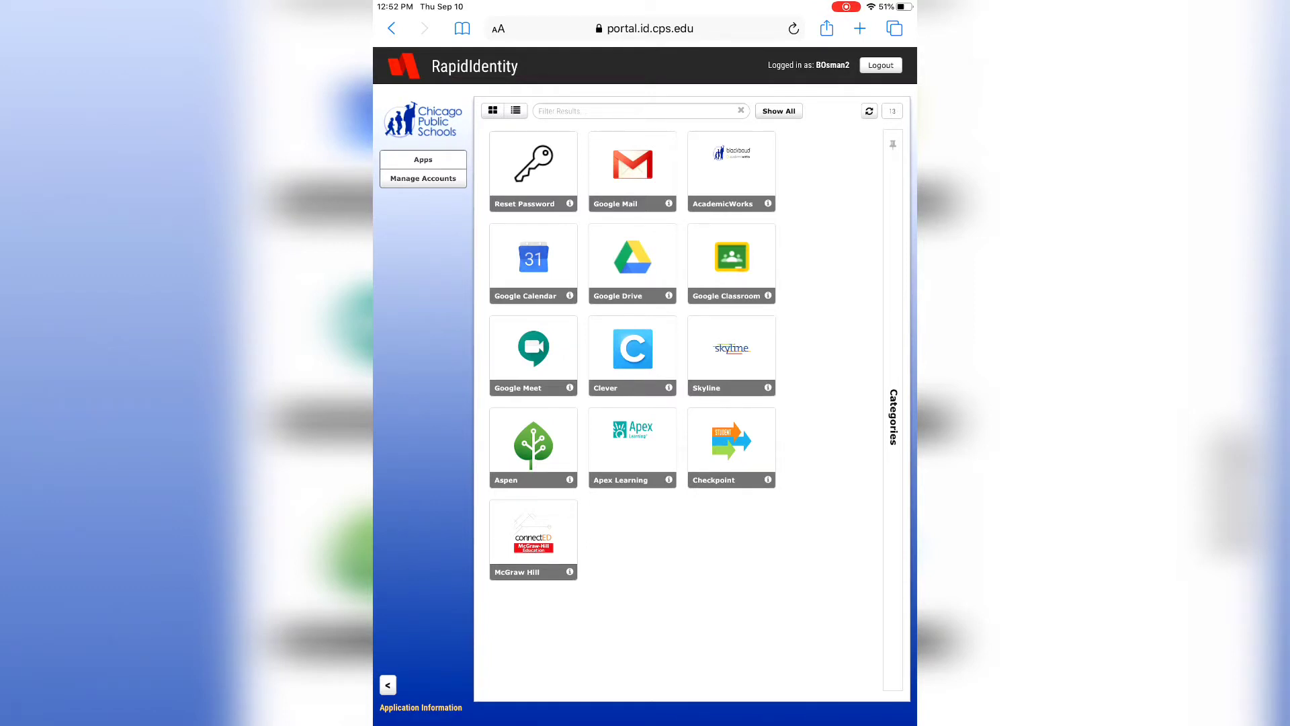
left_click(422, 179)
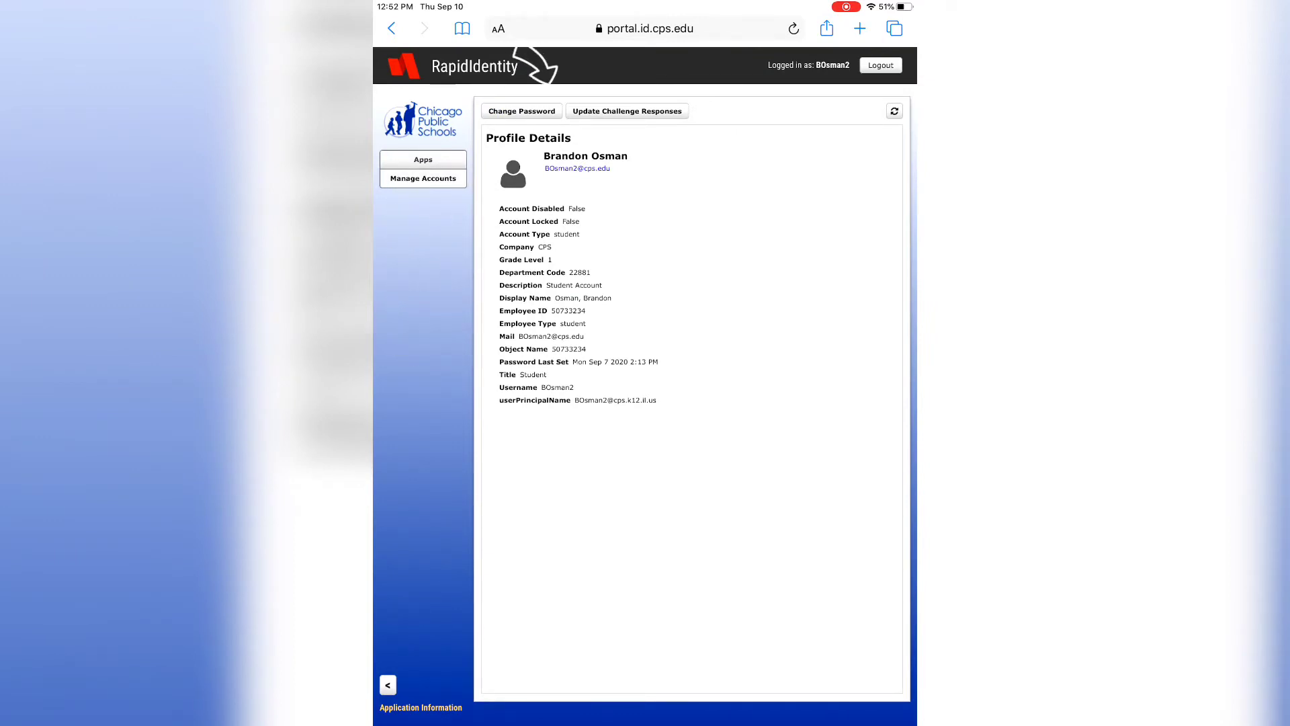
left_click(521, 110)
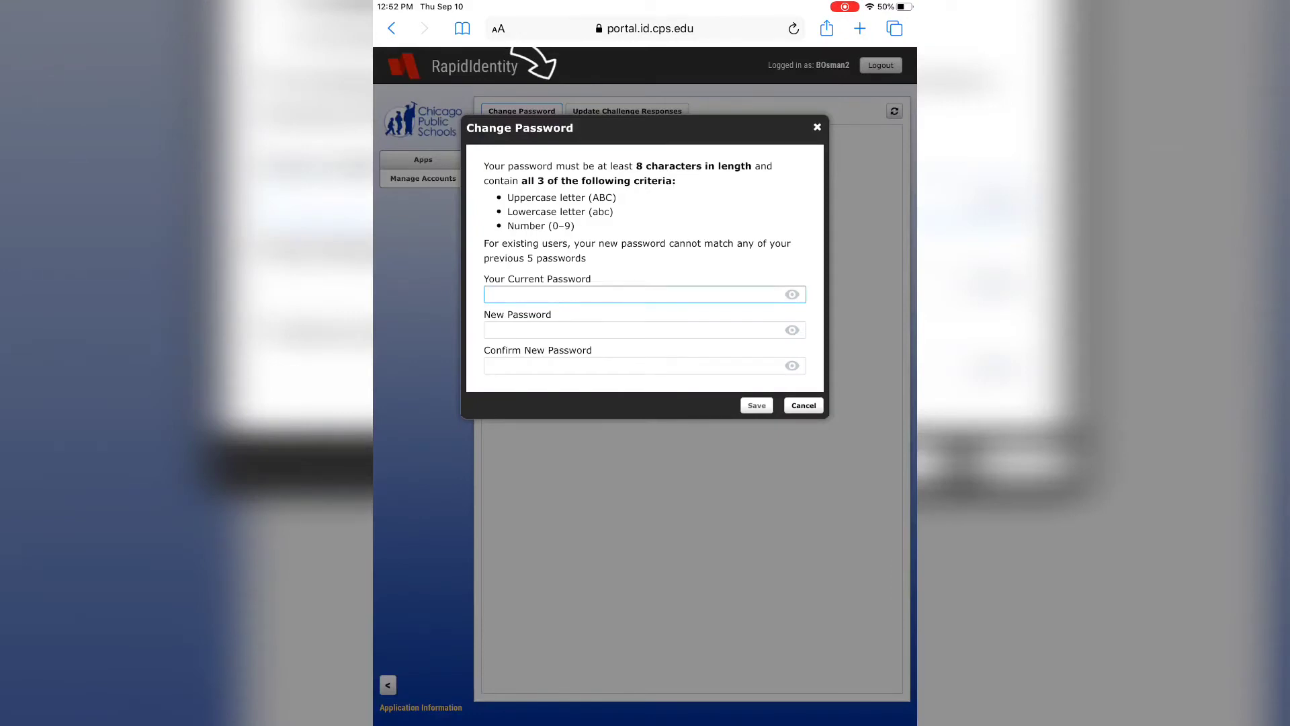
left_click(802, 405)
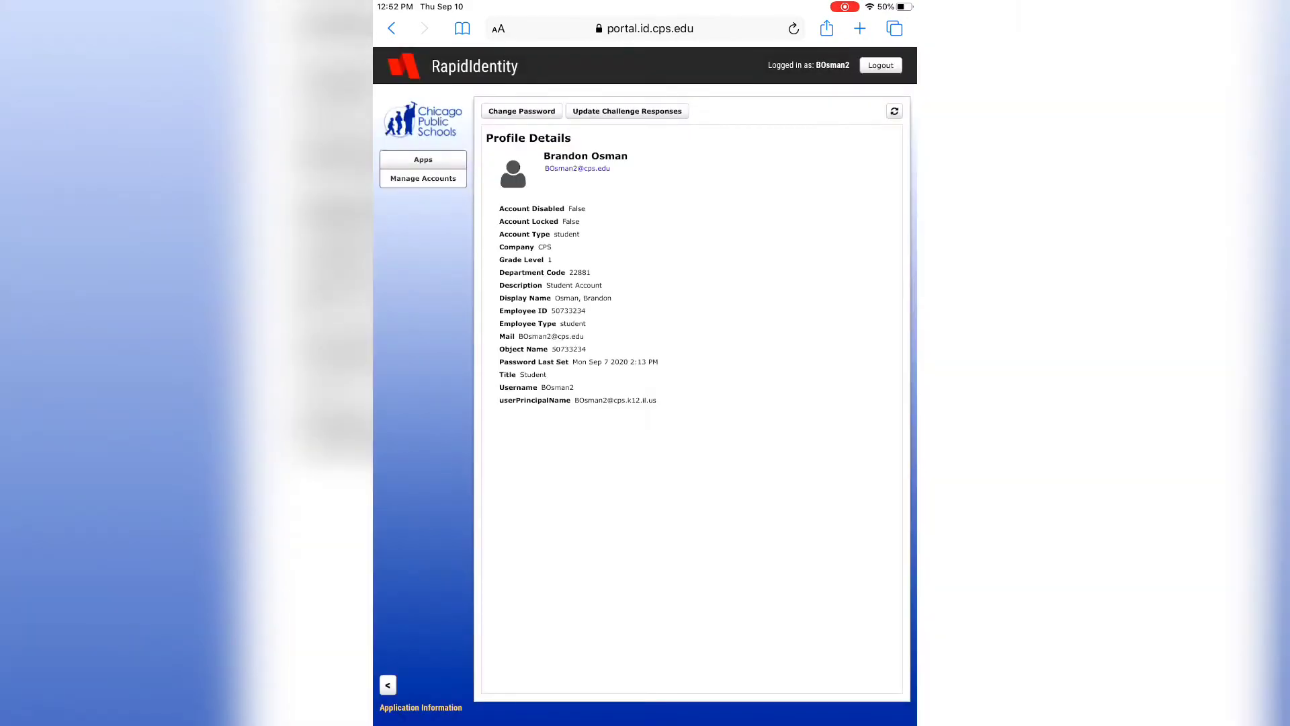
left_click(422, 159)
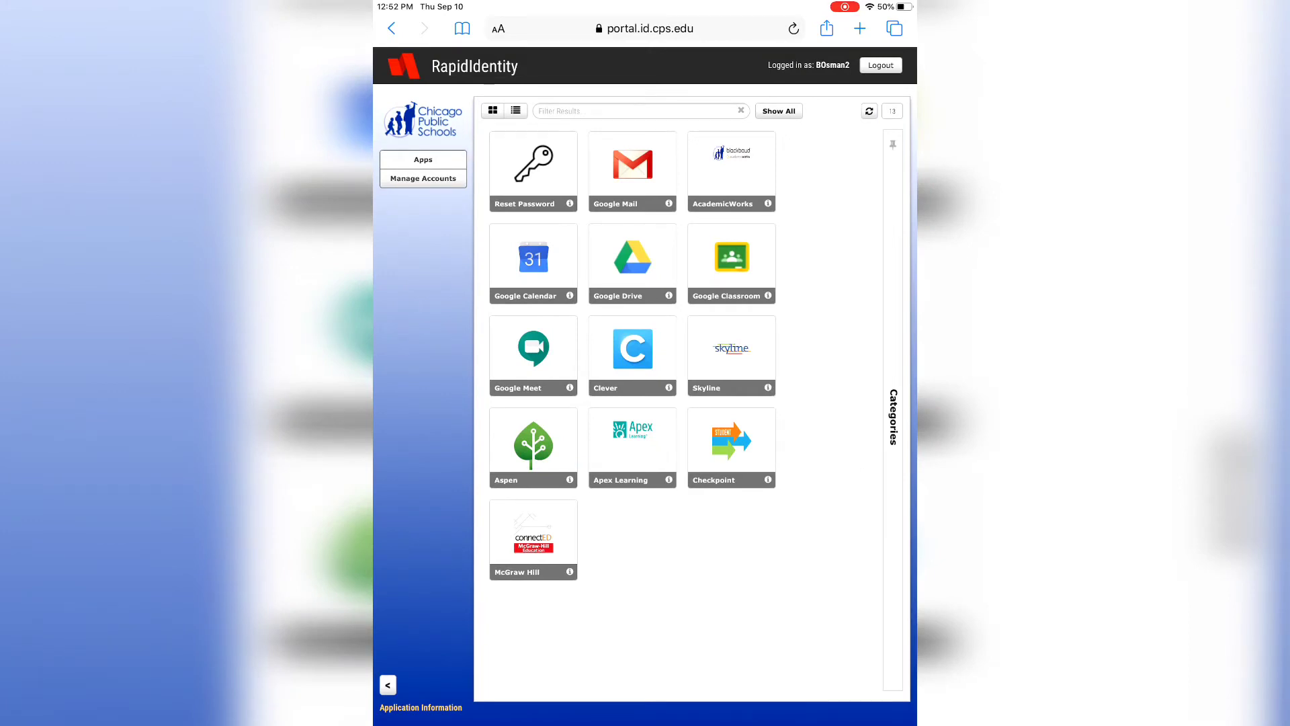
Launch Clever from the portal and log in with CPS credentials
left_click(632, 349)
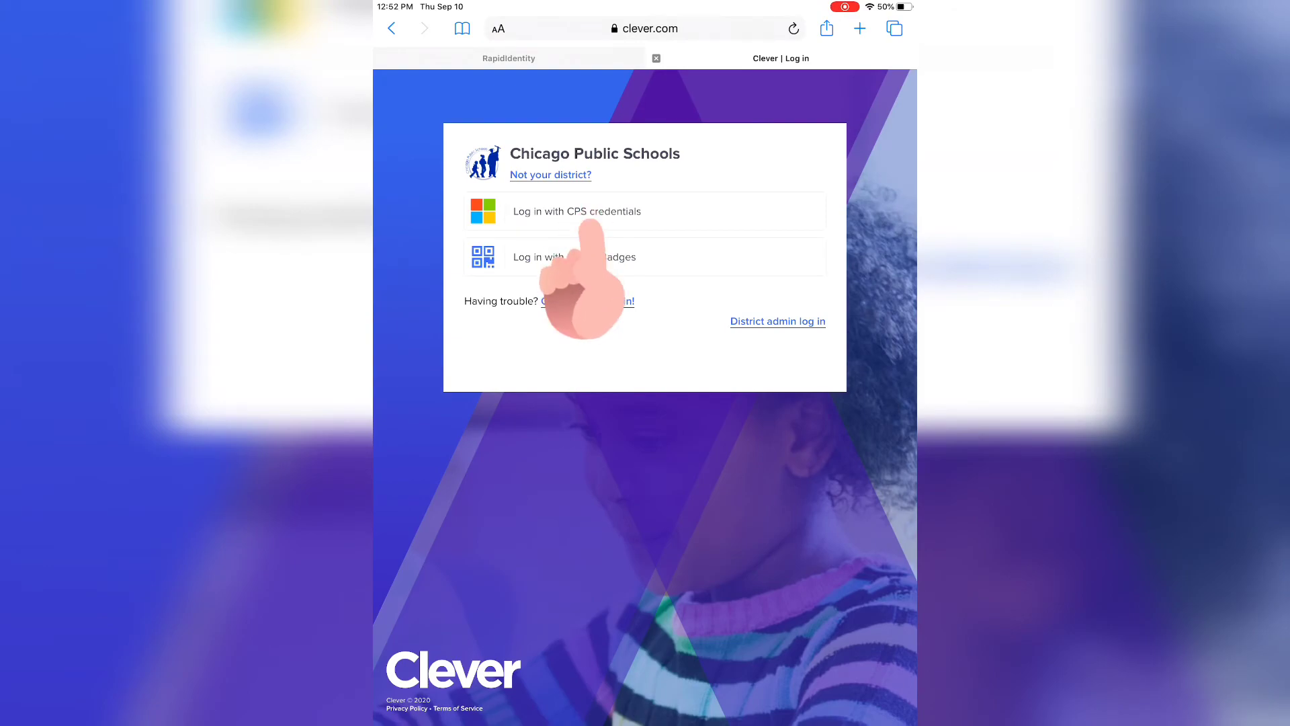
left_click(576, 210)
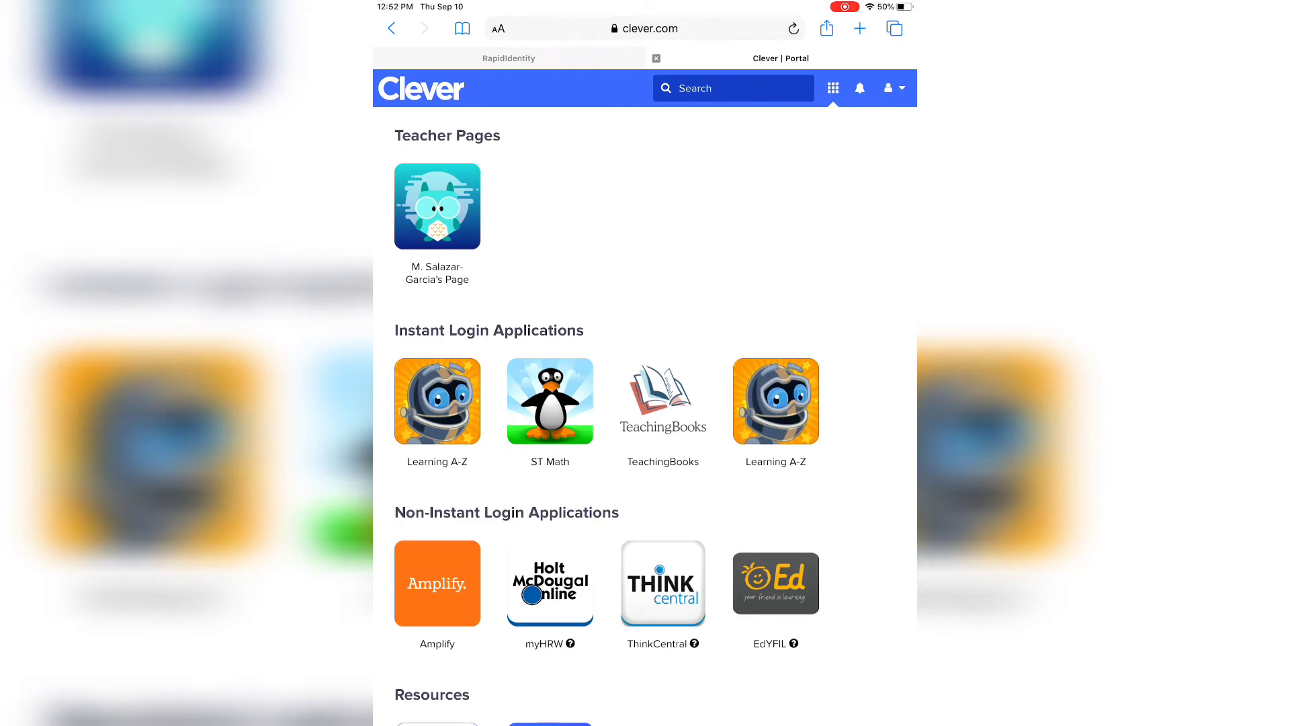
Launch Learning A-Z from Clever so Kids A-Z opens beside Safari
left_click(437, 401)
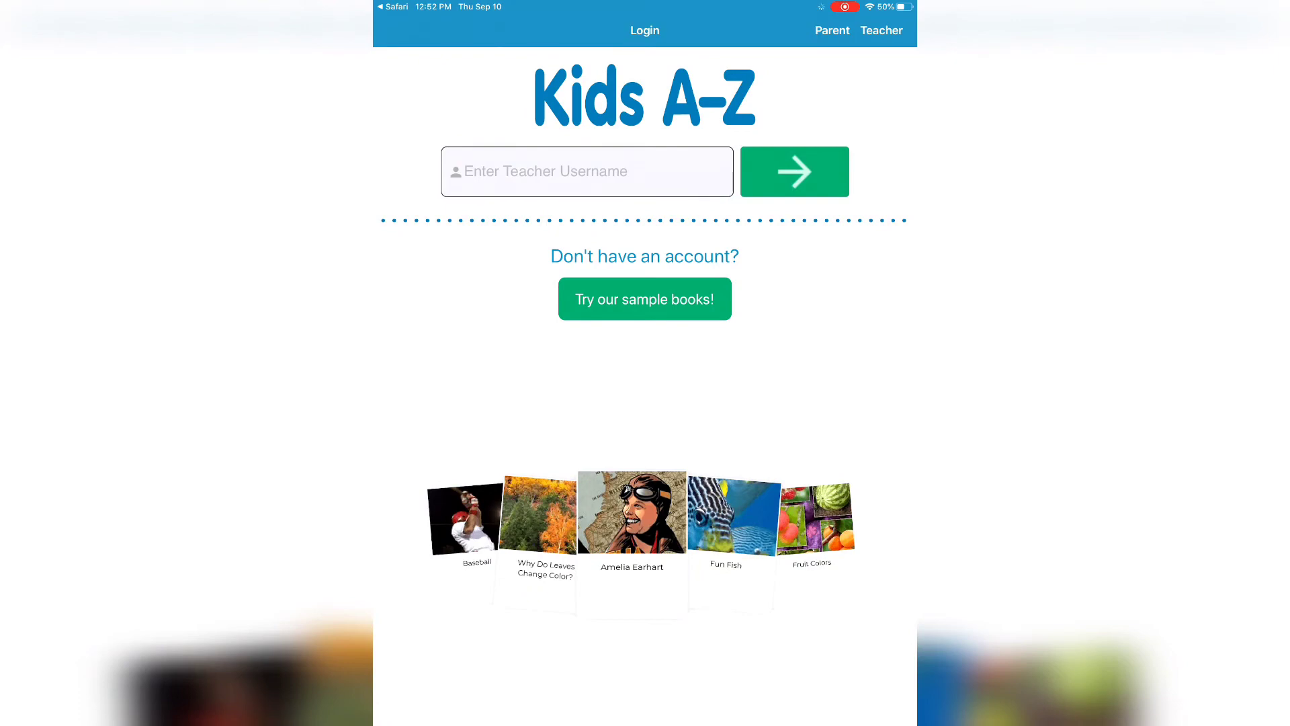
left_click(645, 298)
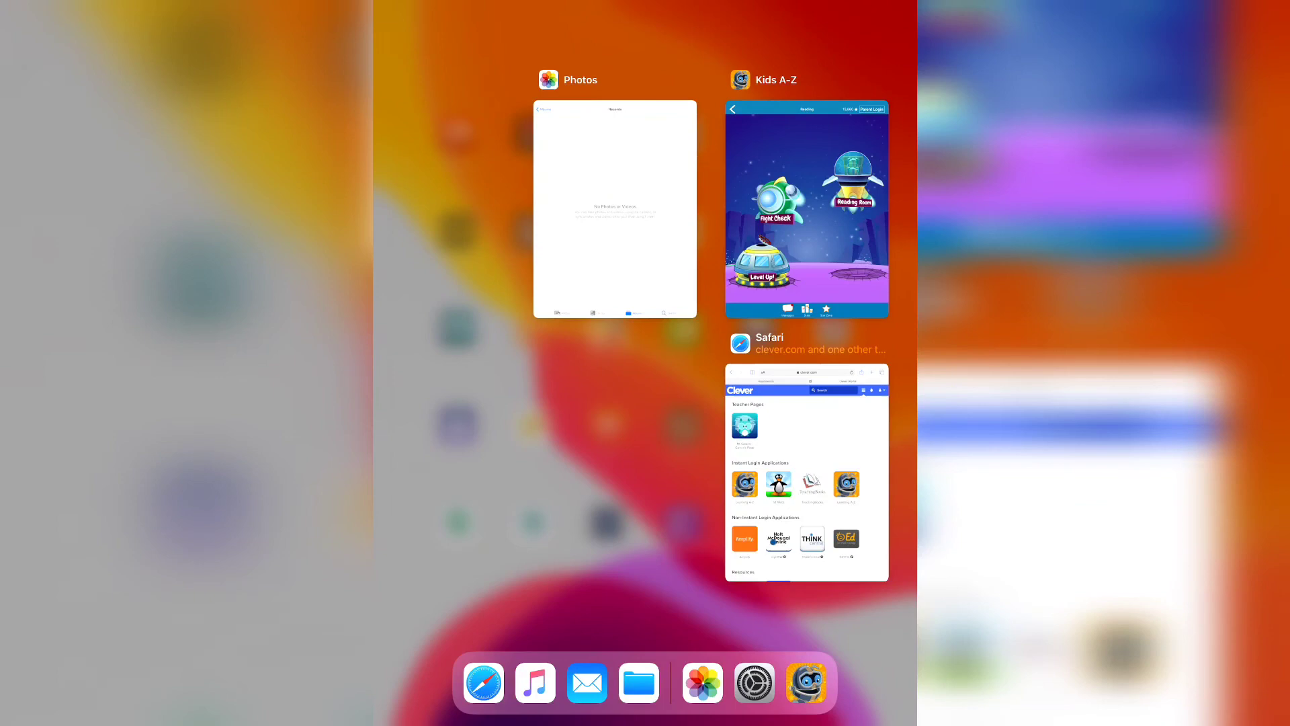
Return to the Clever portal in Safari and launch ST Math
left_click(806, 473)
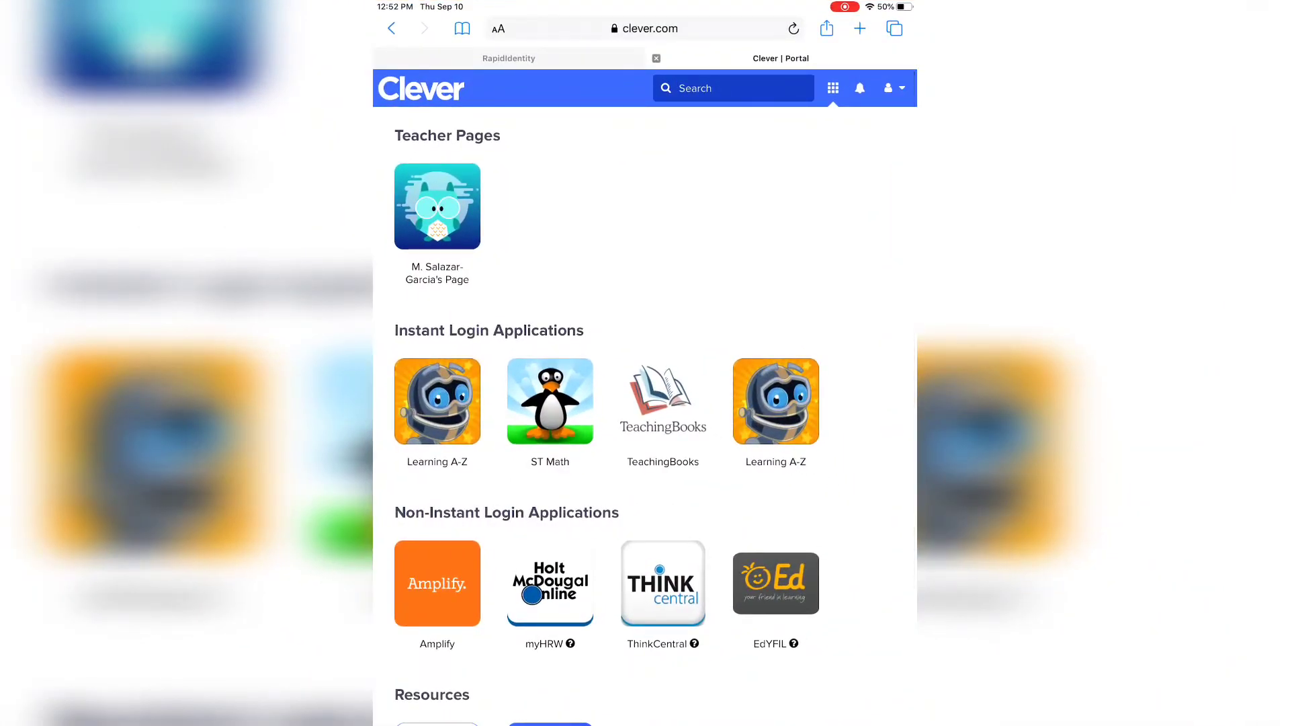
left_click(550, 402)
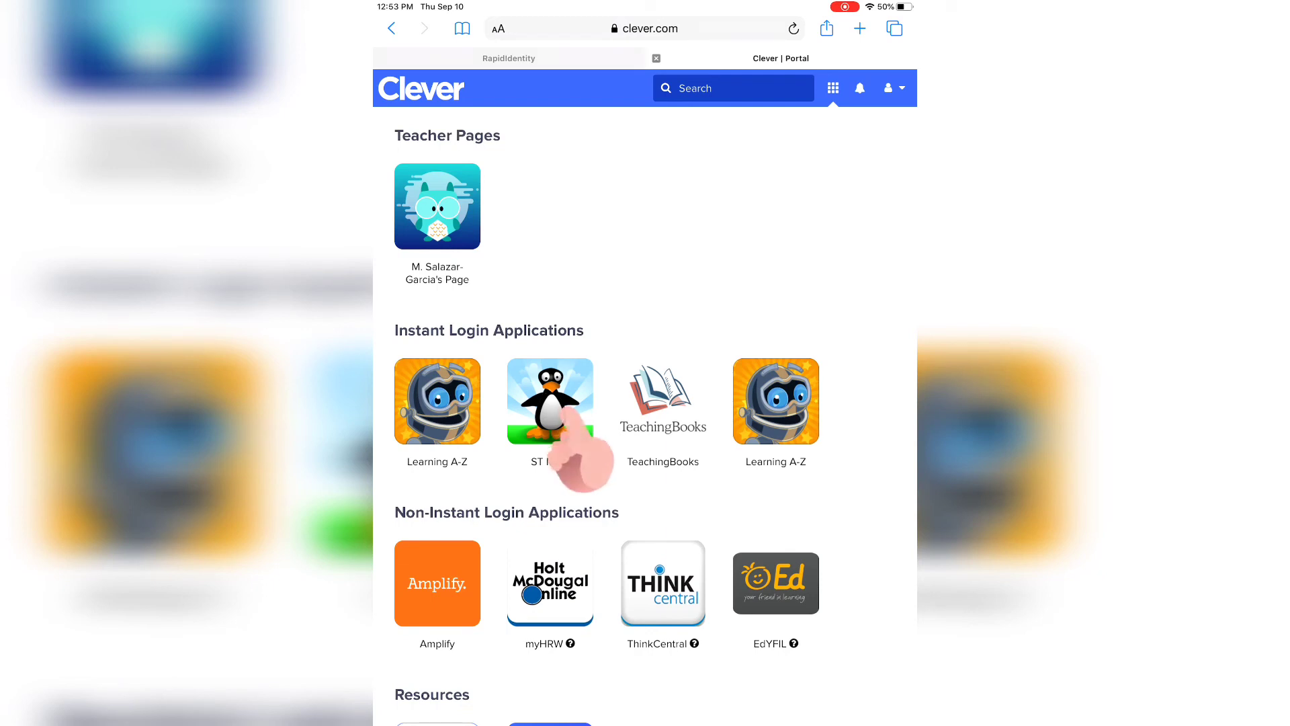
left_click(549, 400)
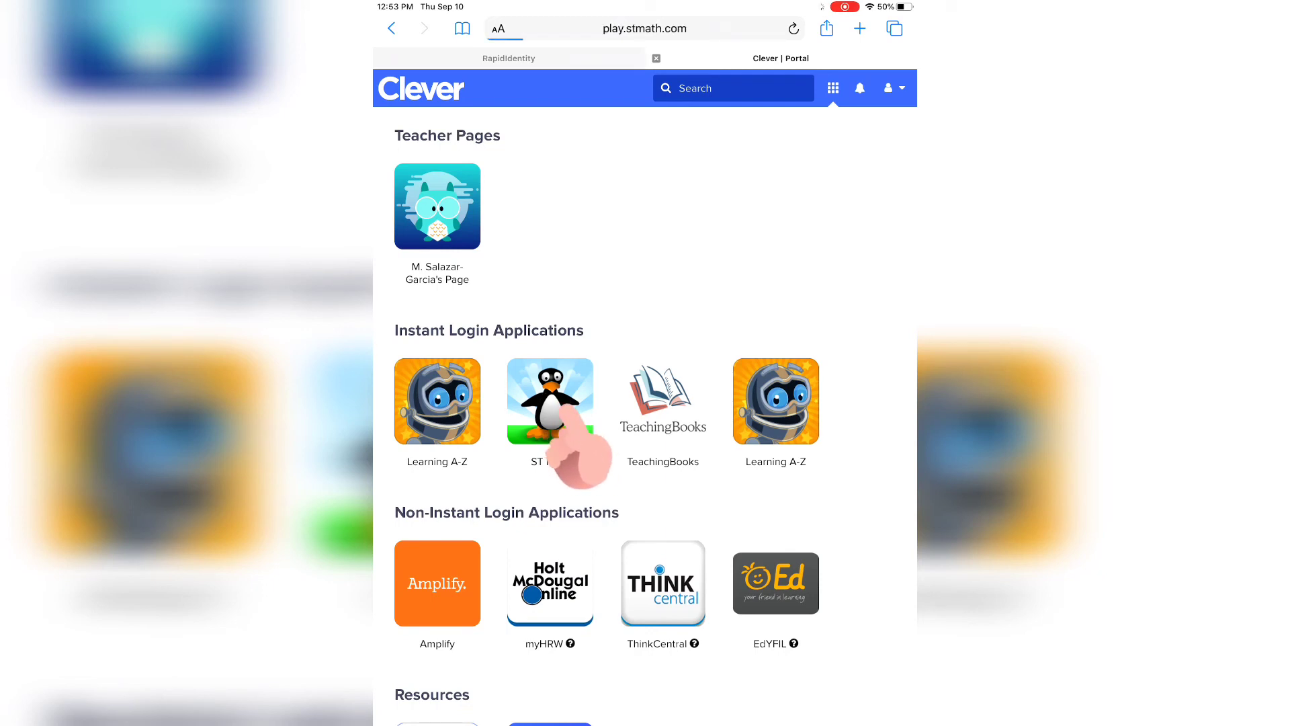
left_click(549, 400)
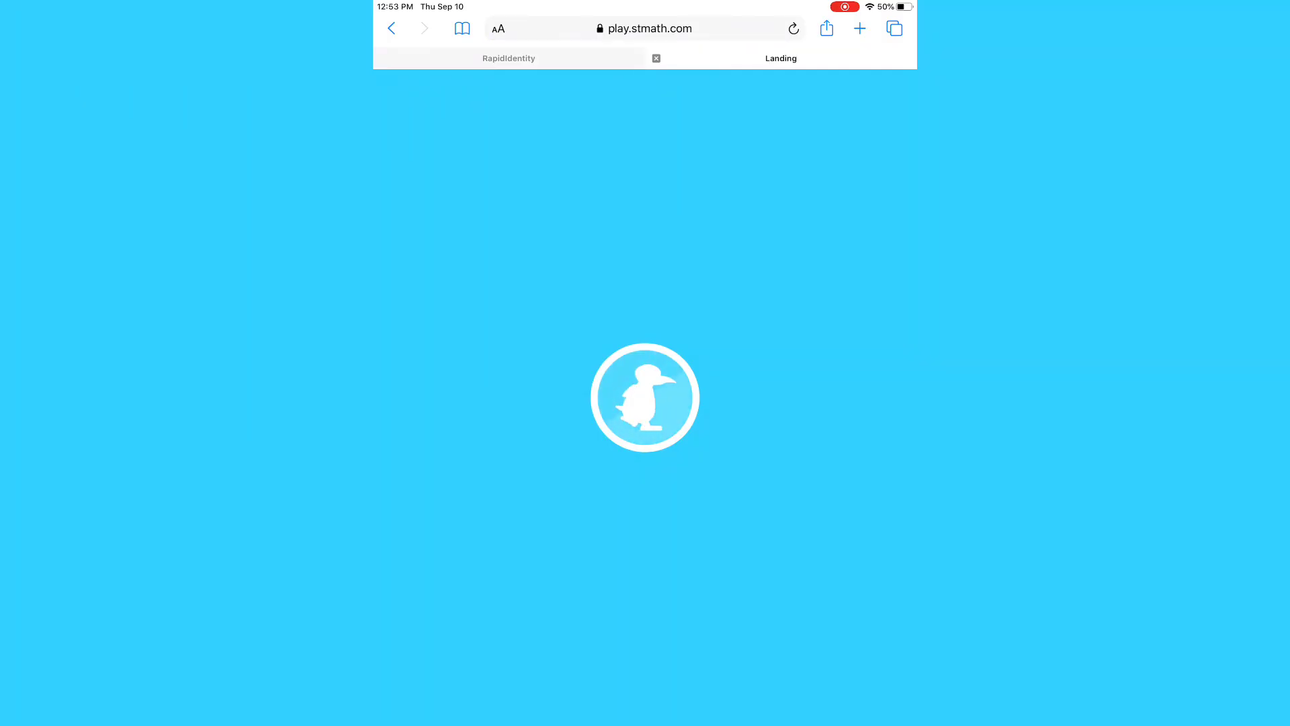